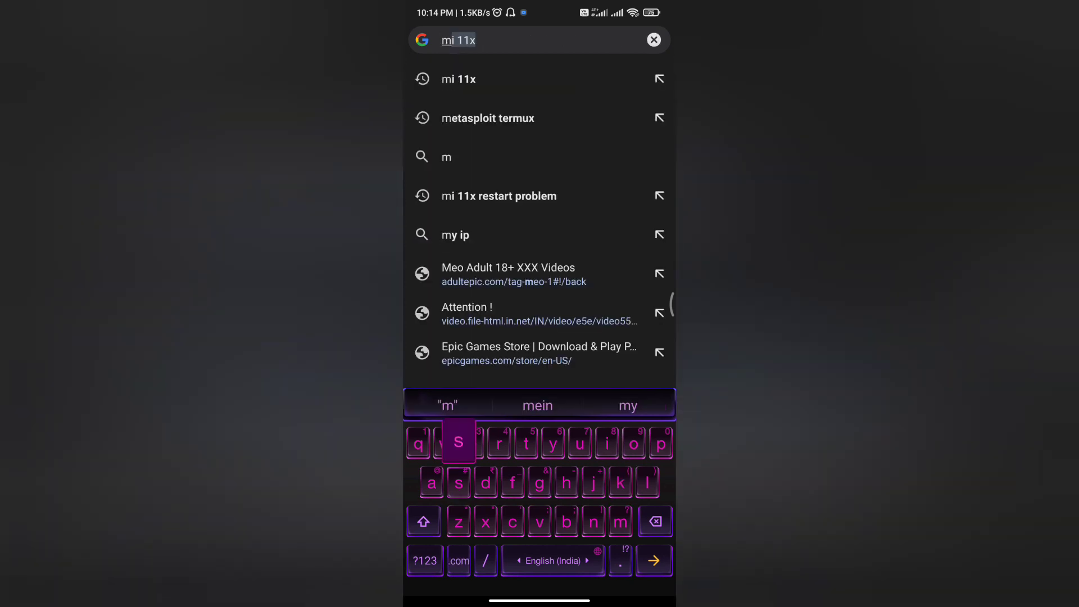
# Step: Search Google for 'metasploit6' and scroll to the GitHub Termux install guide result
pyautogui.click(488, 118)
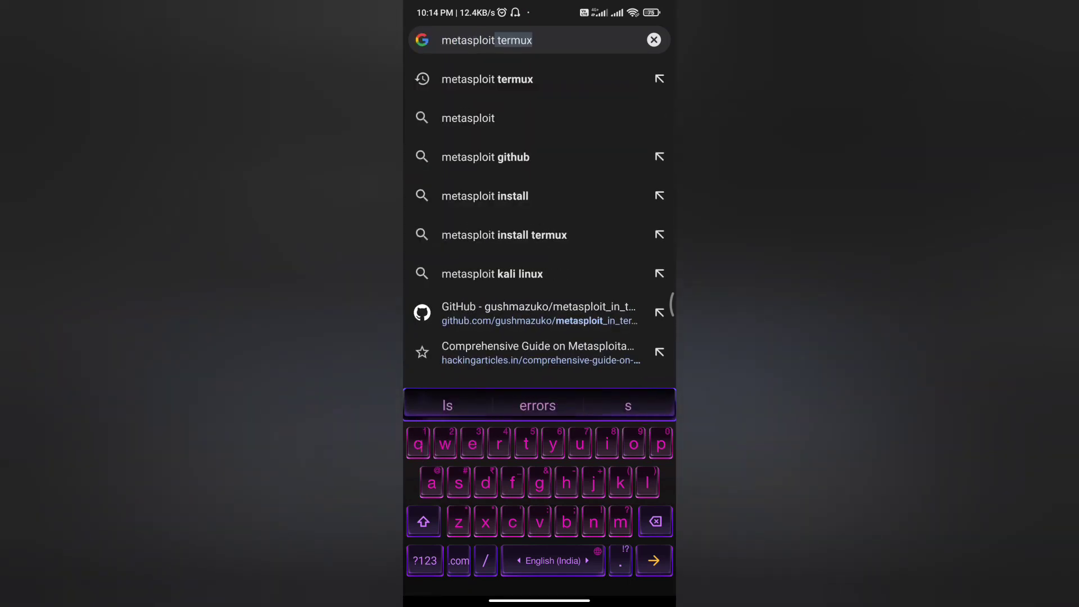
pyautogui.click(423, 560)
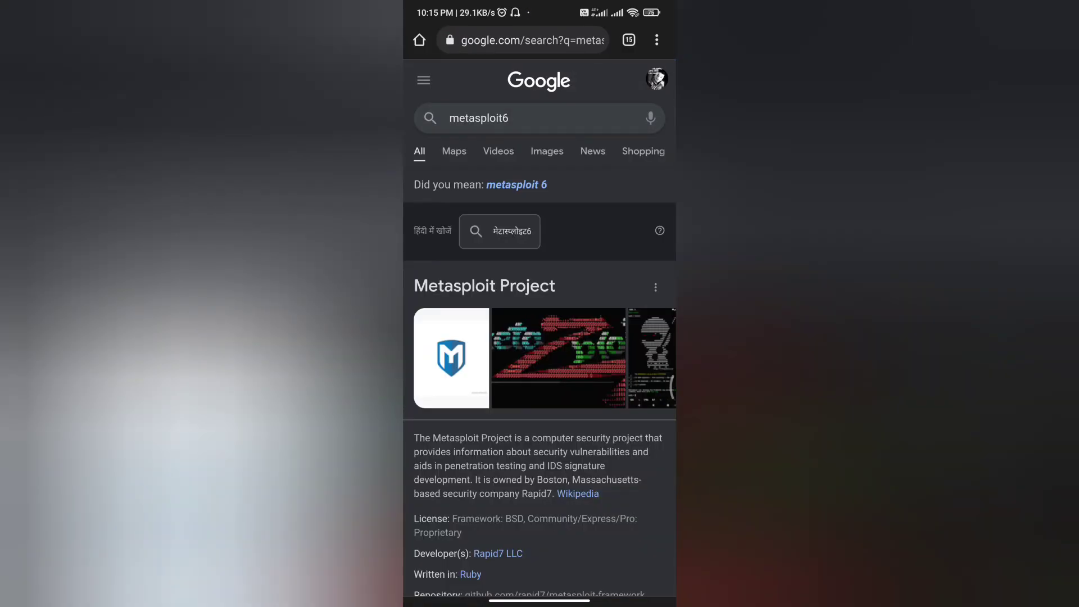
pyautogui.scroll(-3)
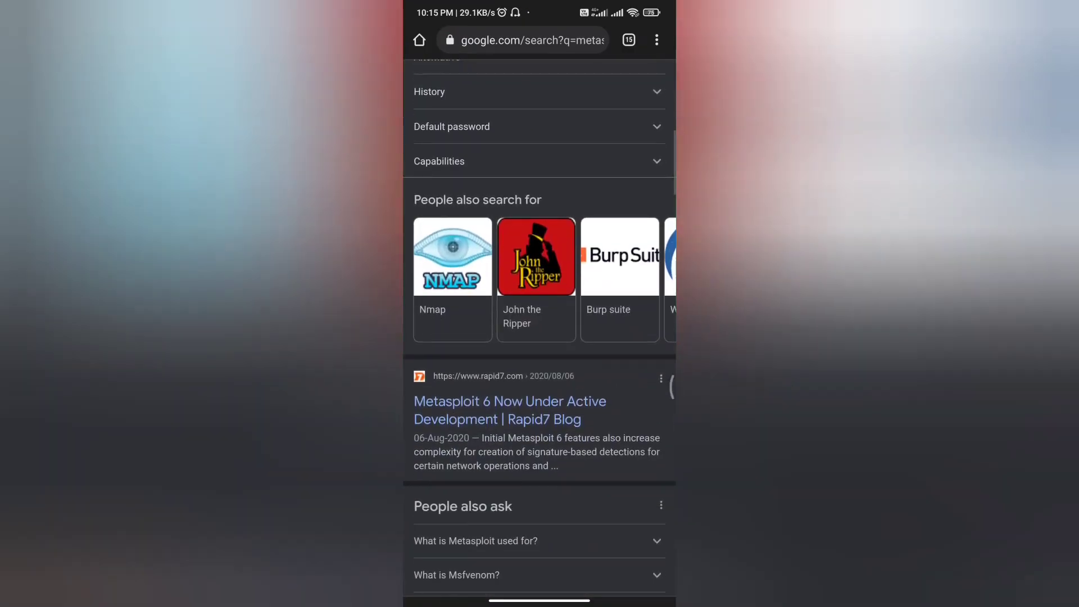
pyautogui.scroll(-3)
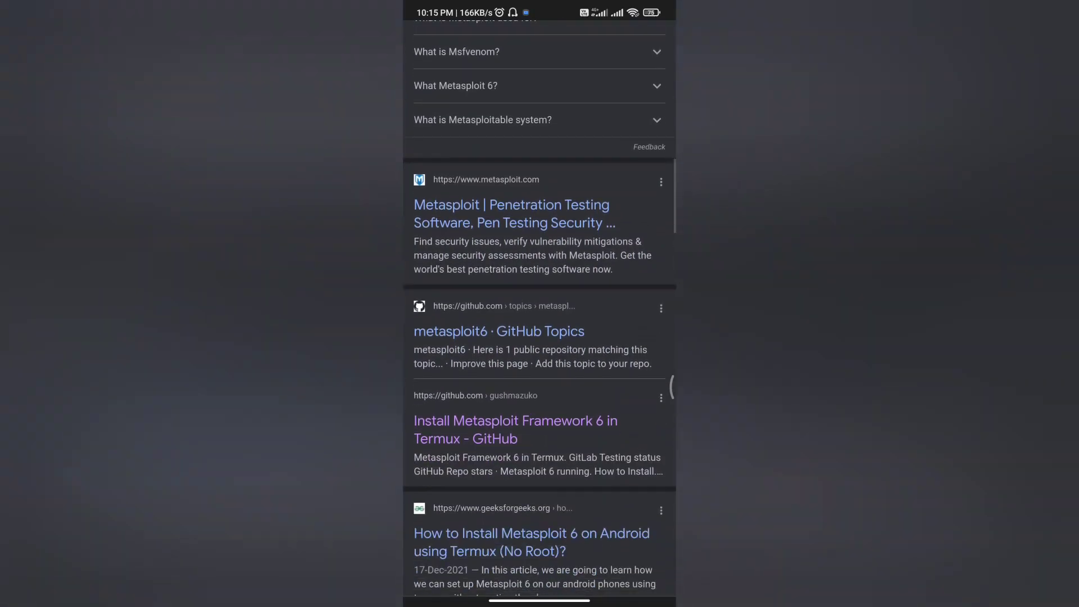
pyautogui.scroll(3)
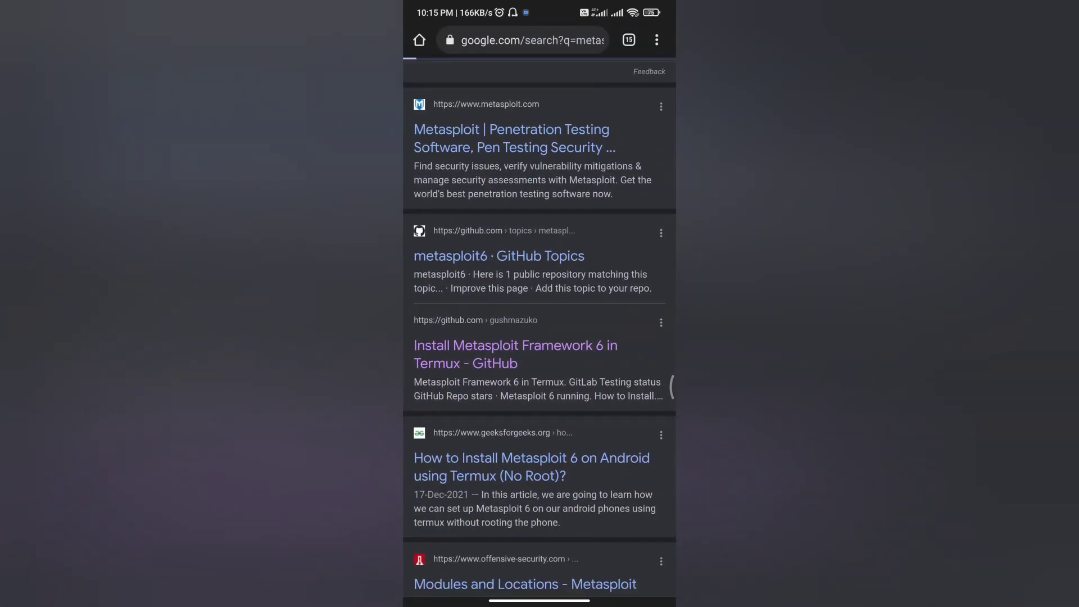
# Step: Open the metasploit_in_termux GitHub repo, then look up 'termu' in the Play Store
pyautogui.click(515, 354)
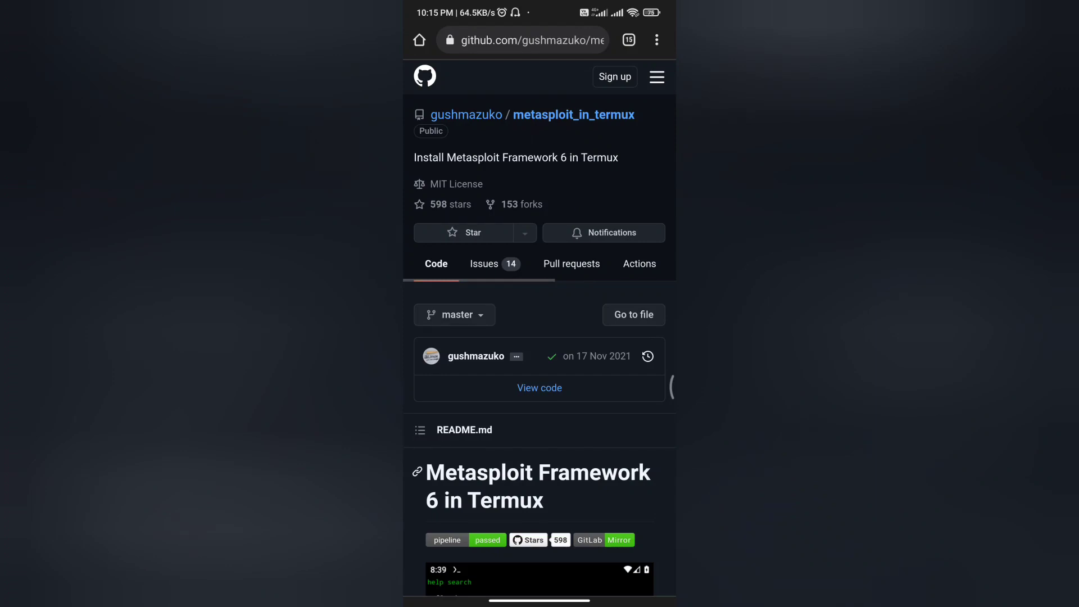
pyautogui.press('Home')
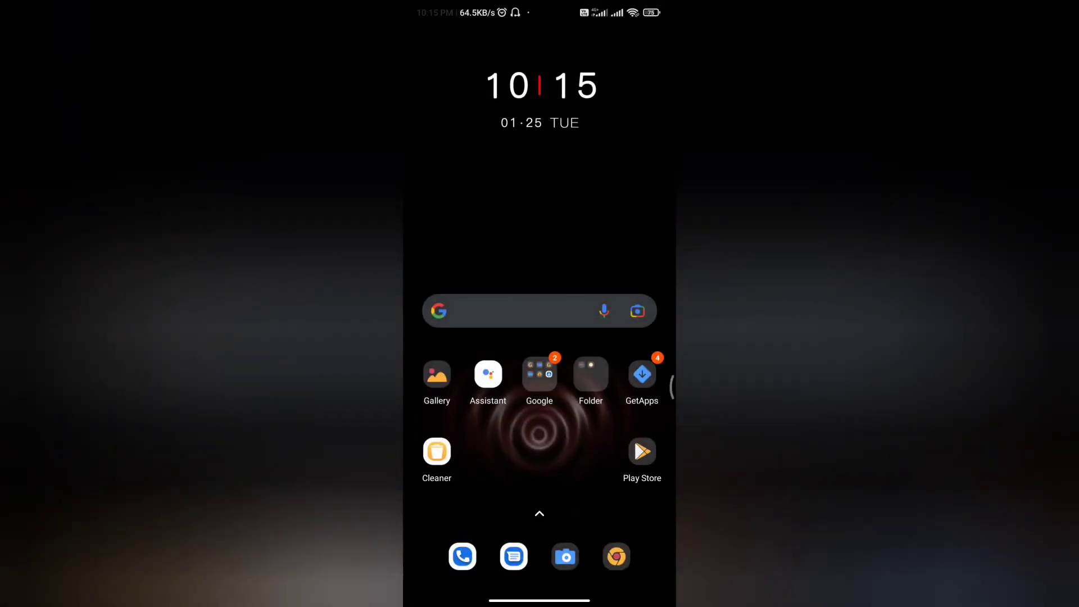
pyautogui.click(641, 452)
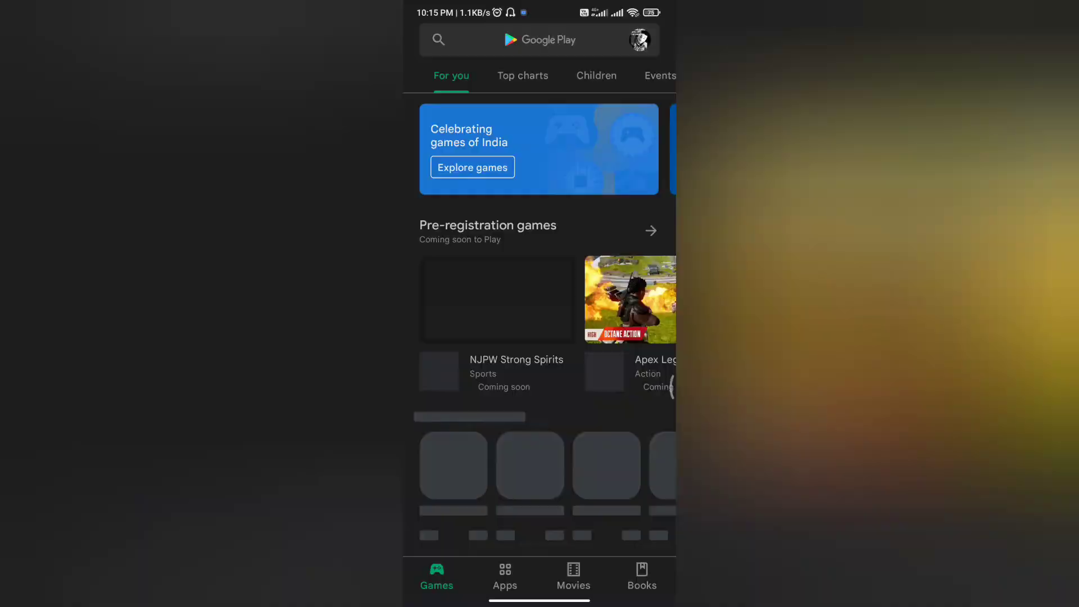
pyautogui.write('termu')
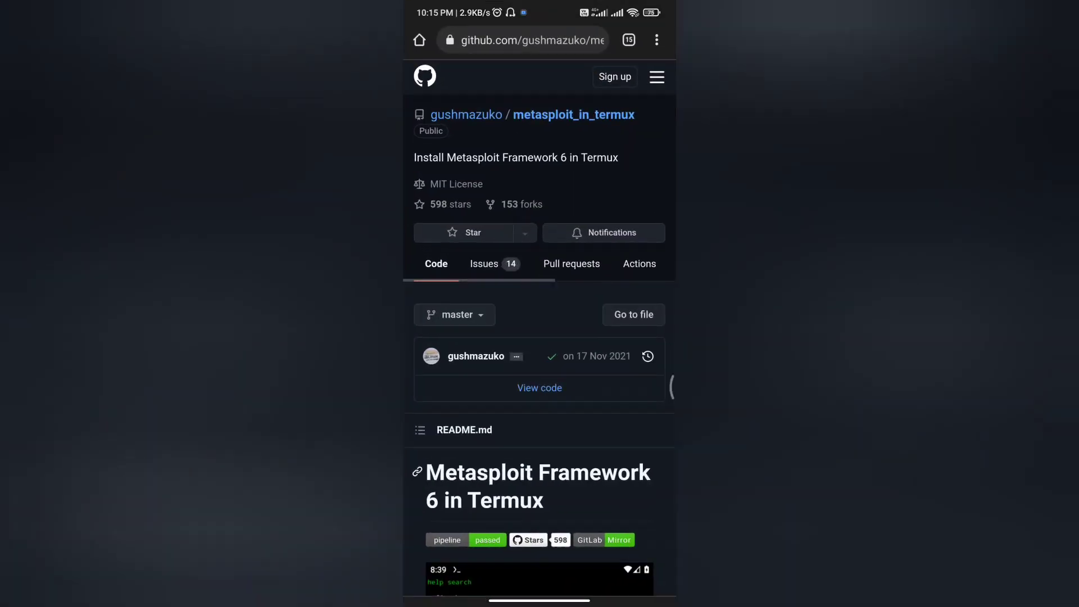
# Step: Search Google for 'f droid' and load the f-droid.org website
pyautogui.click(523, 39)
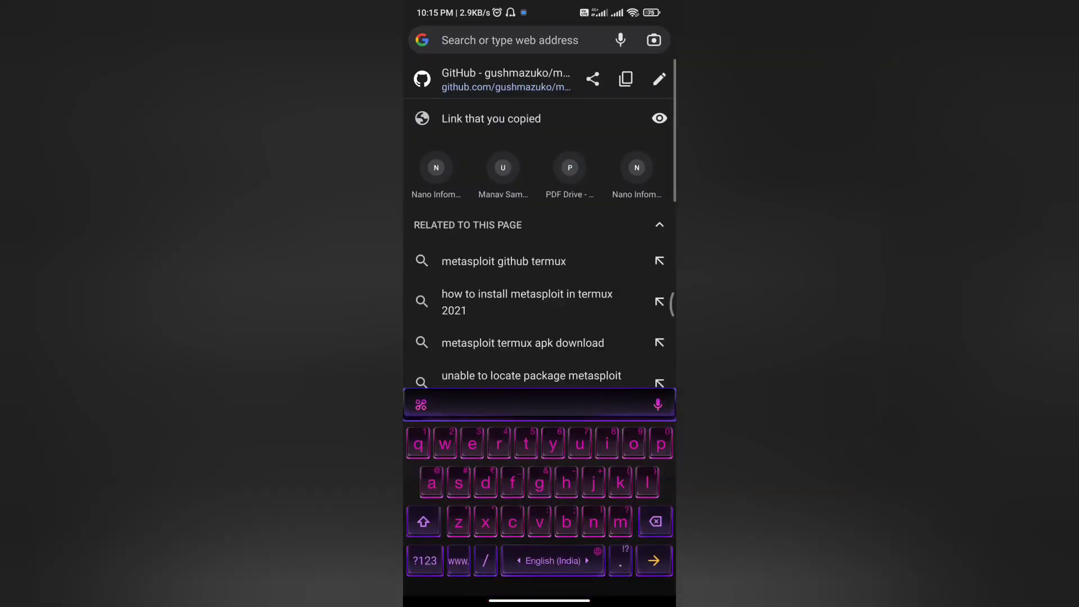
pyautogui.write('f droid')
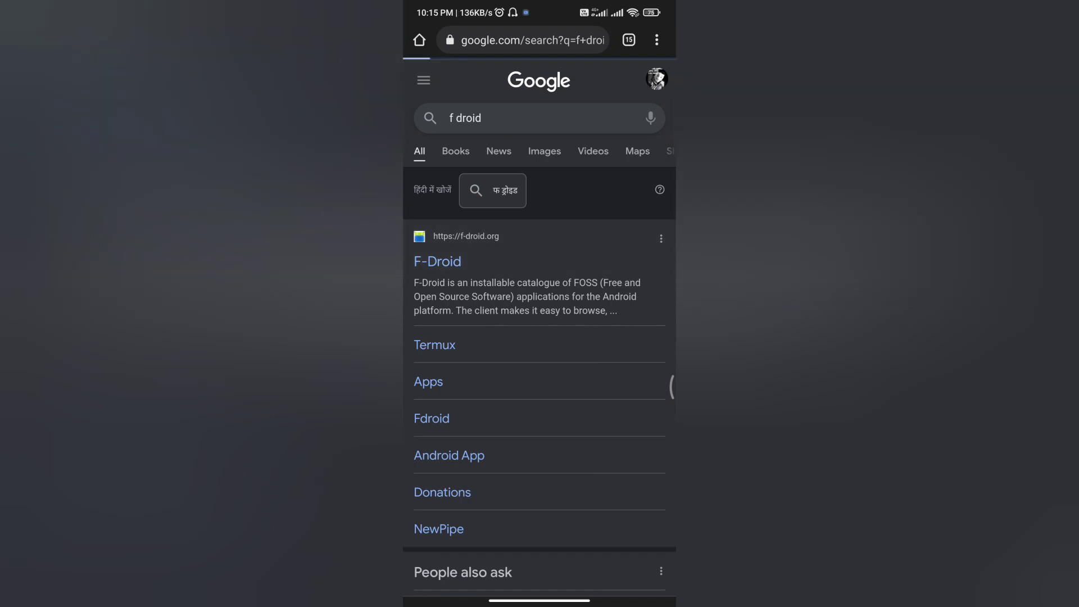
pyautogui.scroll(-3)
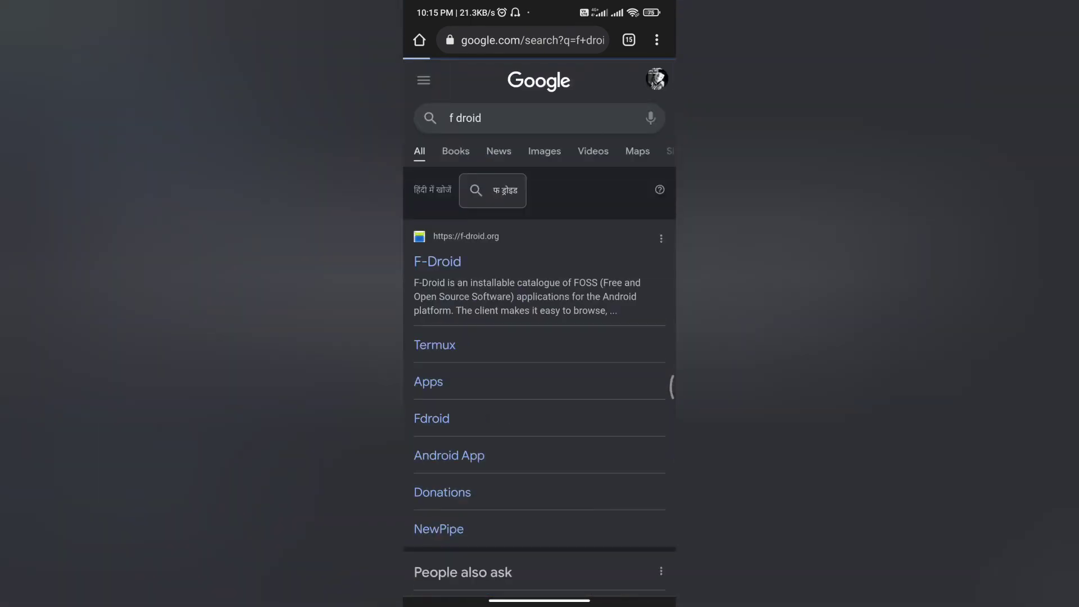
pyautogui.click(437, 262)
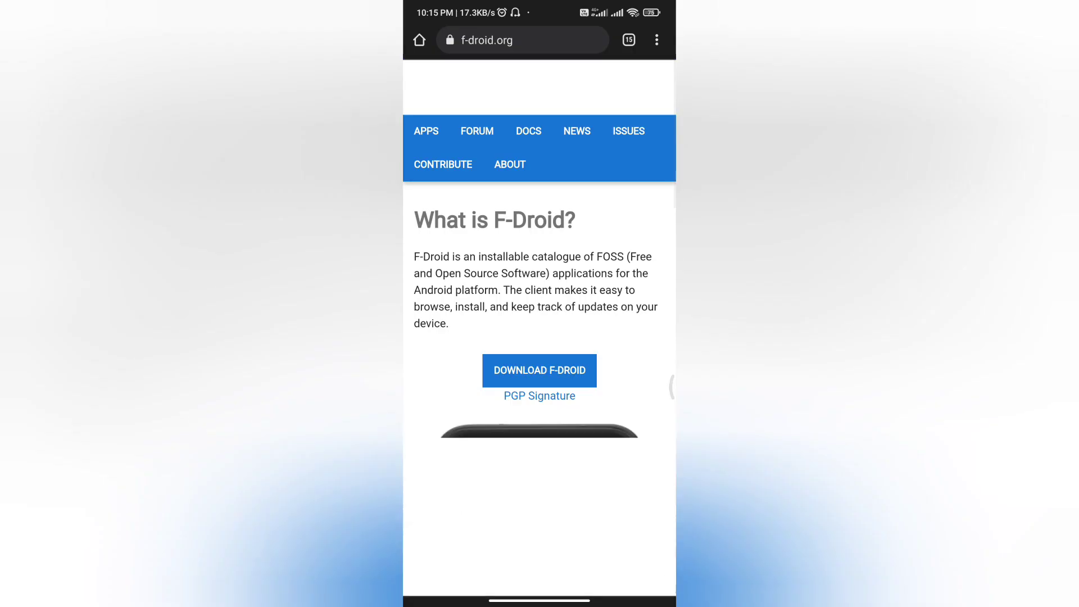
pyautogui.scroll(-3)
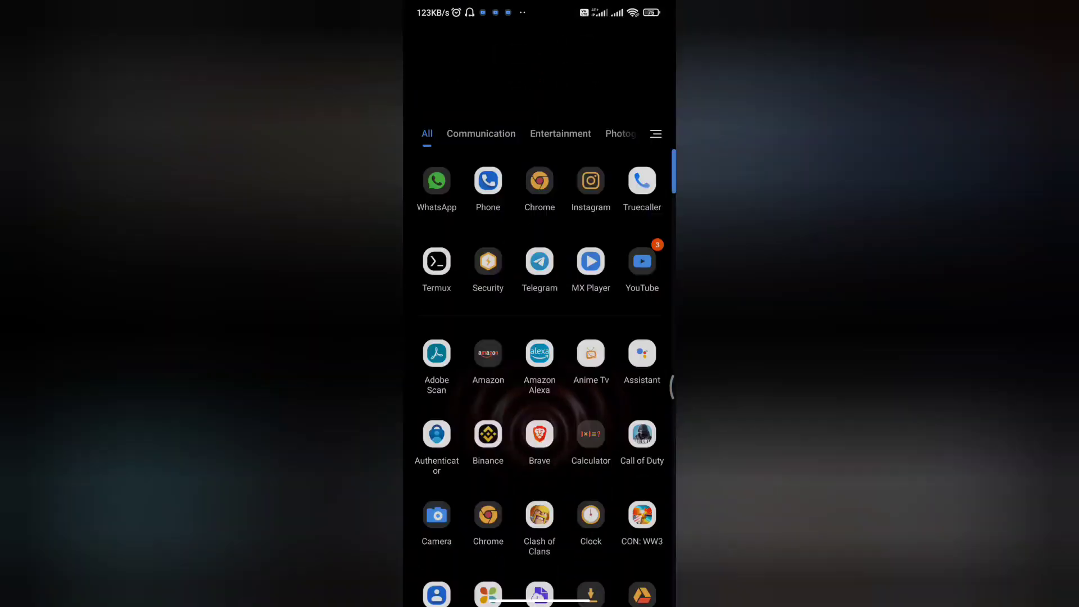
# Step: Run exit to end the old session, then clear the lolcat traceback from the terminal
pyautogui.scroll(3)
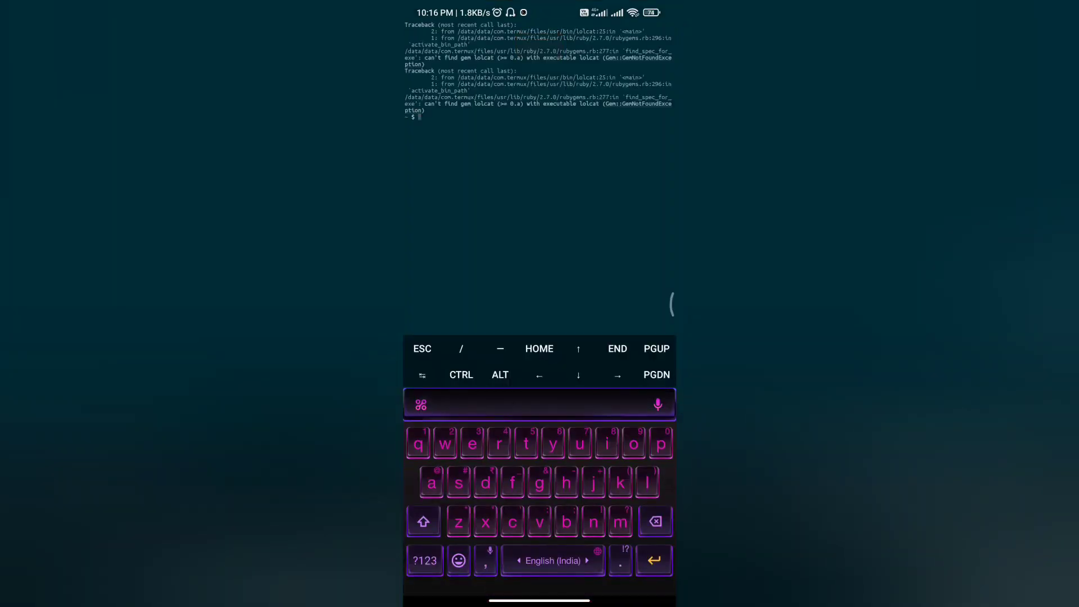
pyautogui.write('ex')
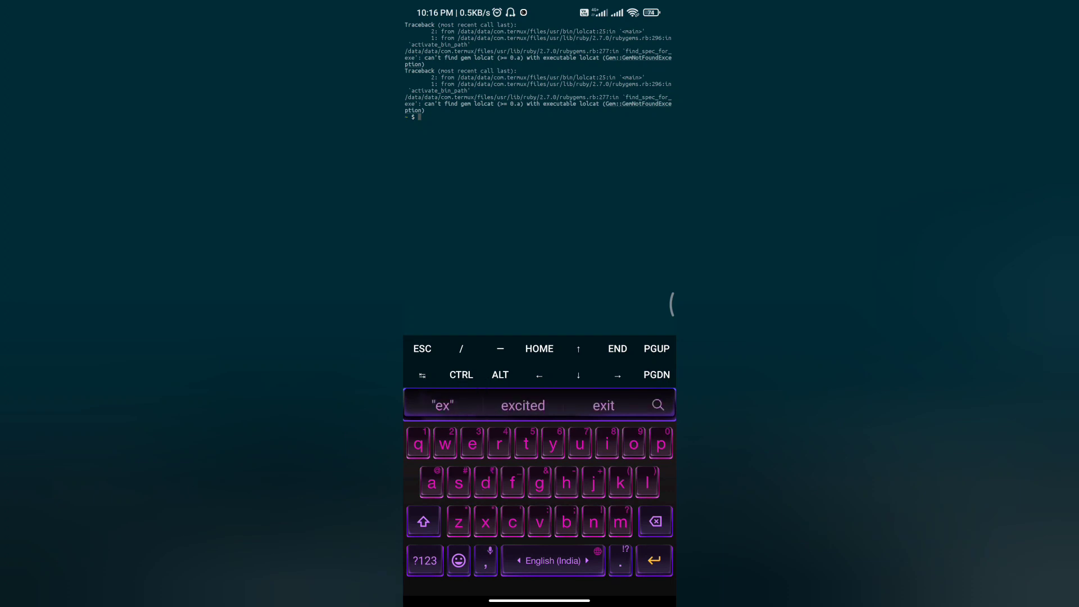
pyautogui.click(602, 405)
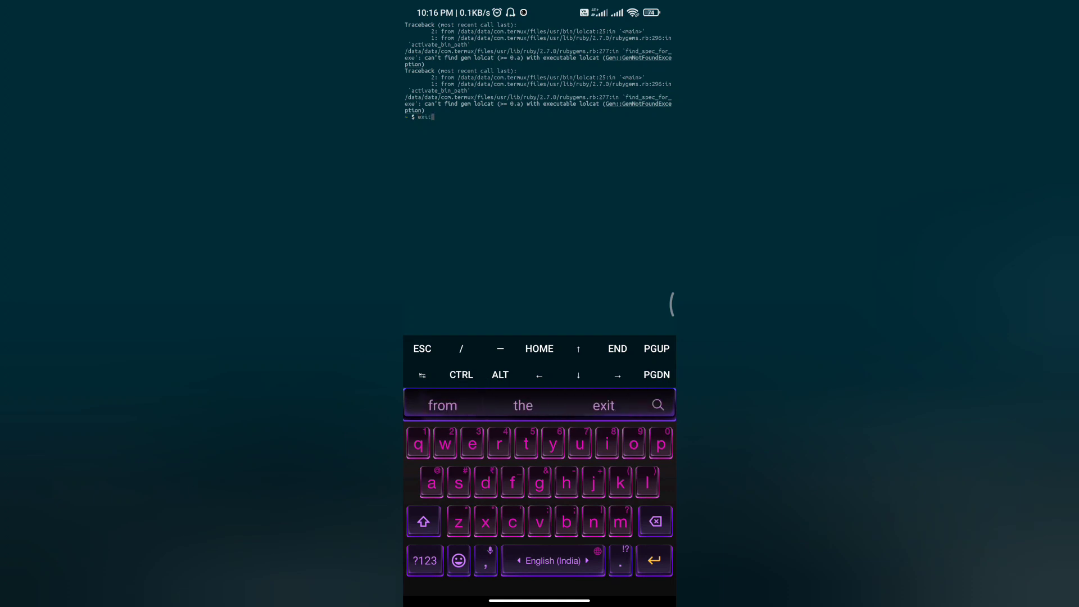
pyautogui.press('Return')
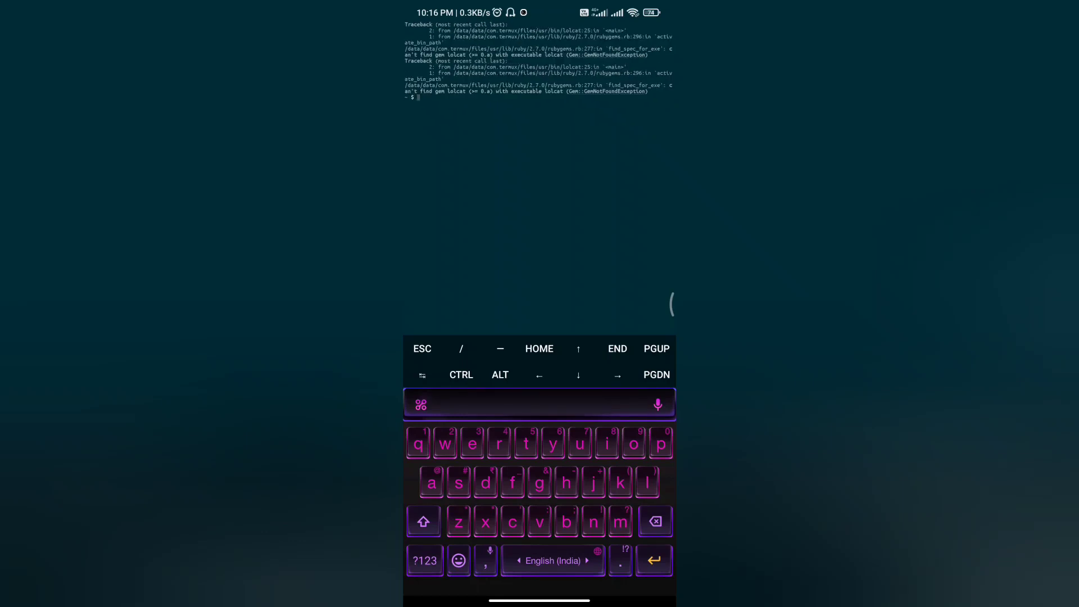
pyautogui.write('clear')
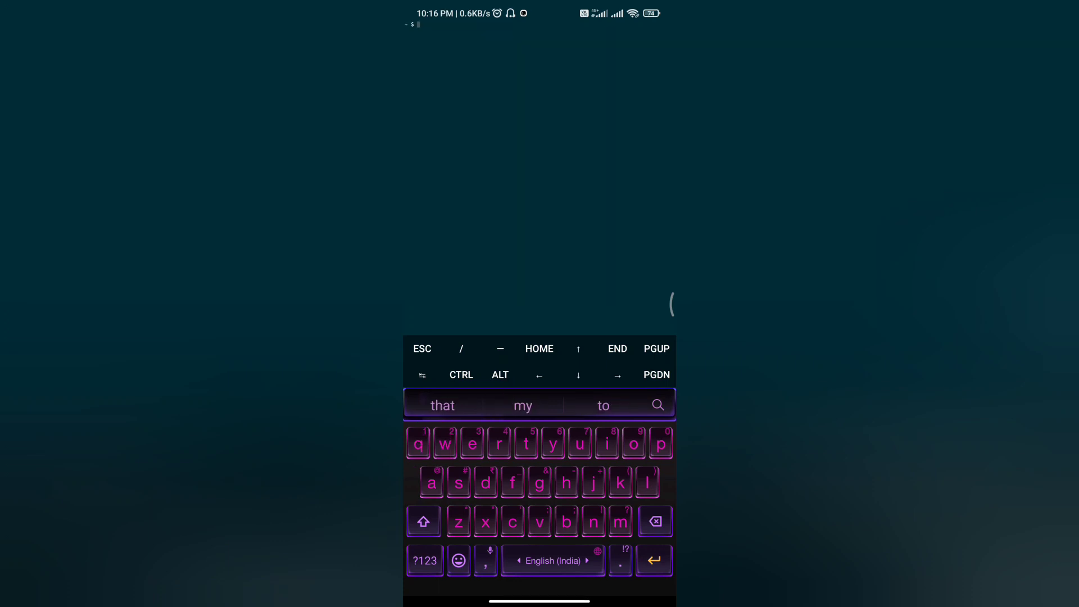
# Step: Run pkg install wget, which reports wget already up to date
pyautogui.write('pkg install')
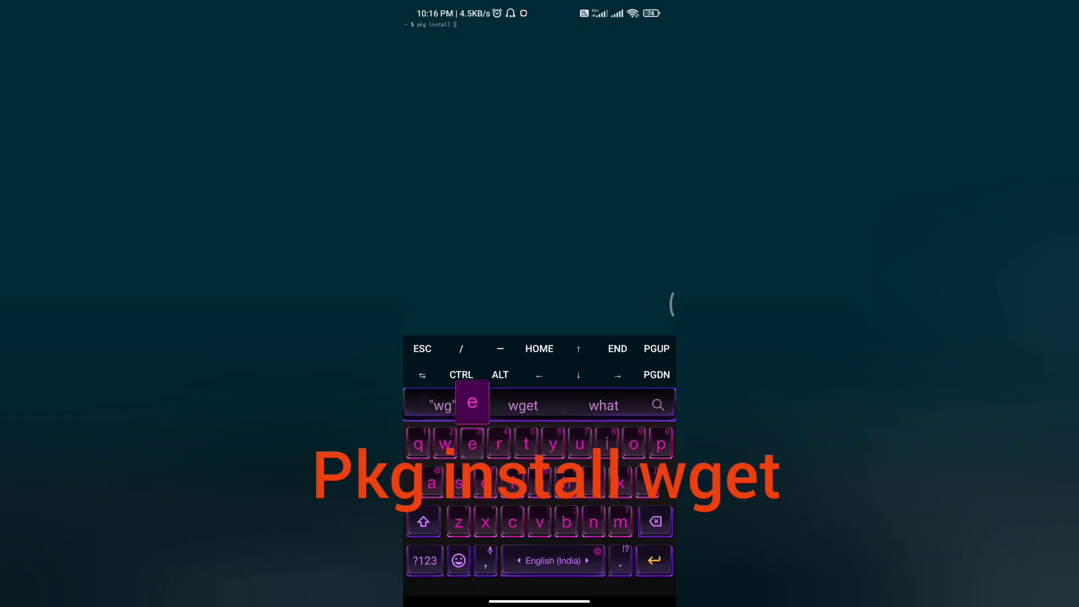
pyautogui.click(522, 405)
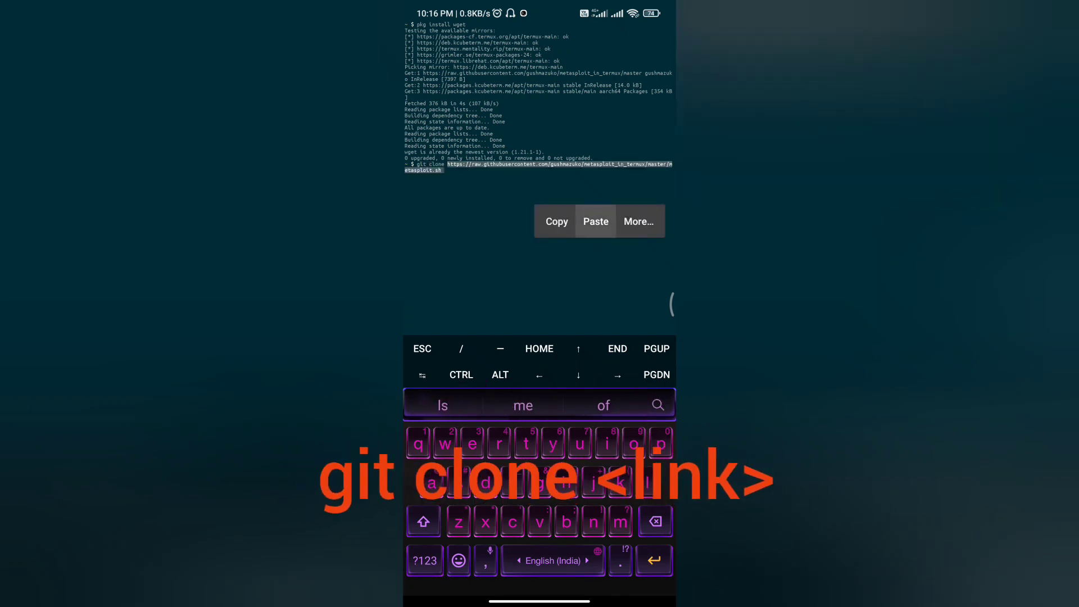
# Step: Switch back to Chrome and scroll the README down to its How to Install section
pyautogui.press('recent_apps')
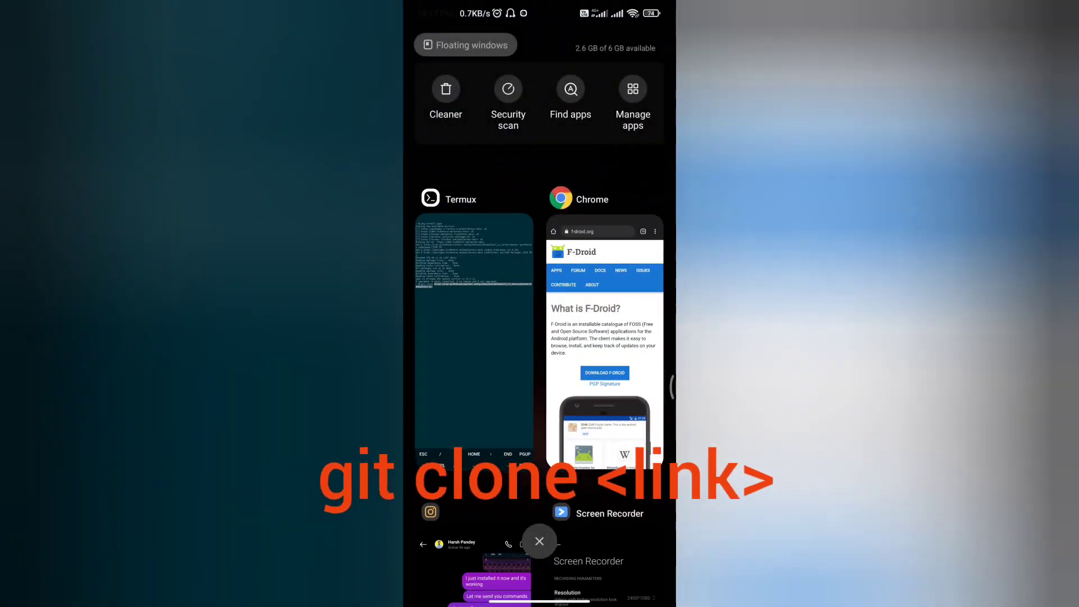
pyautogui.click(604, 327)
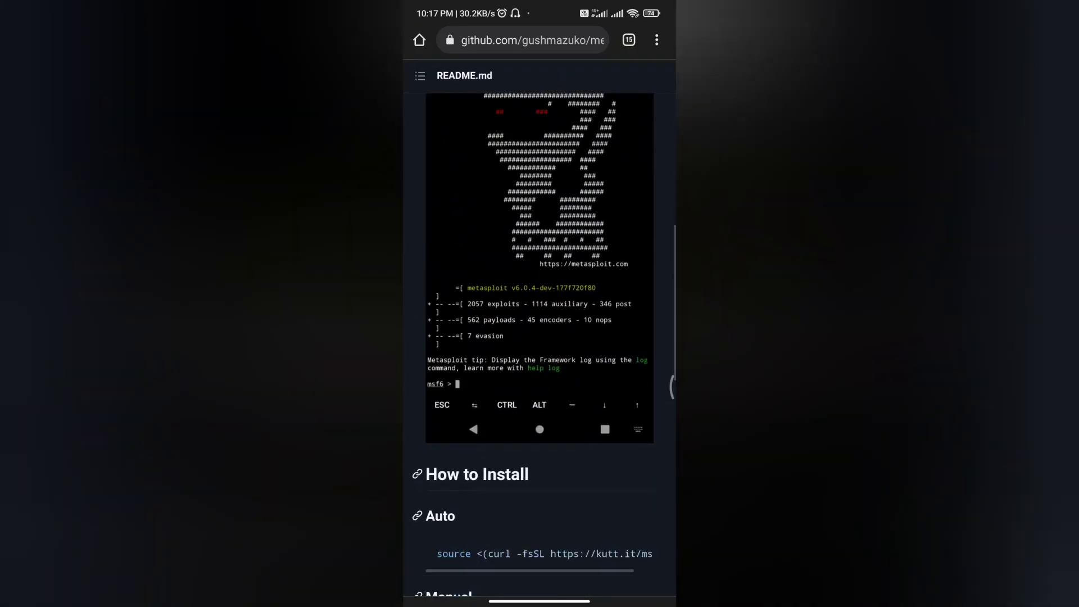
pyautogui.scroll(-3)
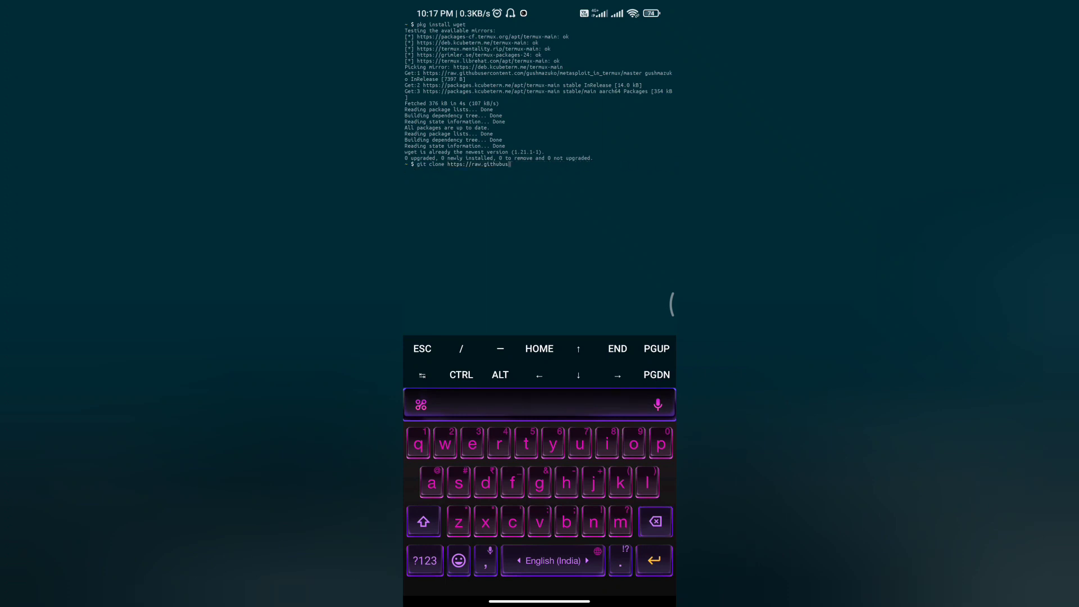
# Step: Erase the git clone line and run ls to list metasploit.sh and metasploit-framework
pyautogui.click(655, 520)
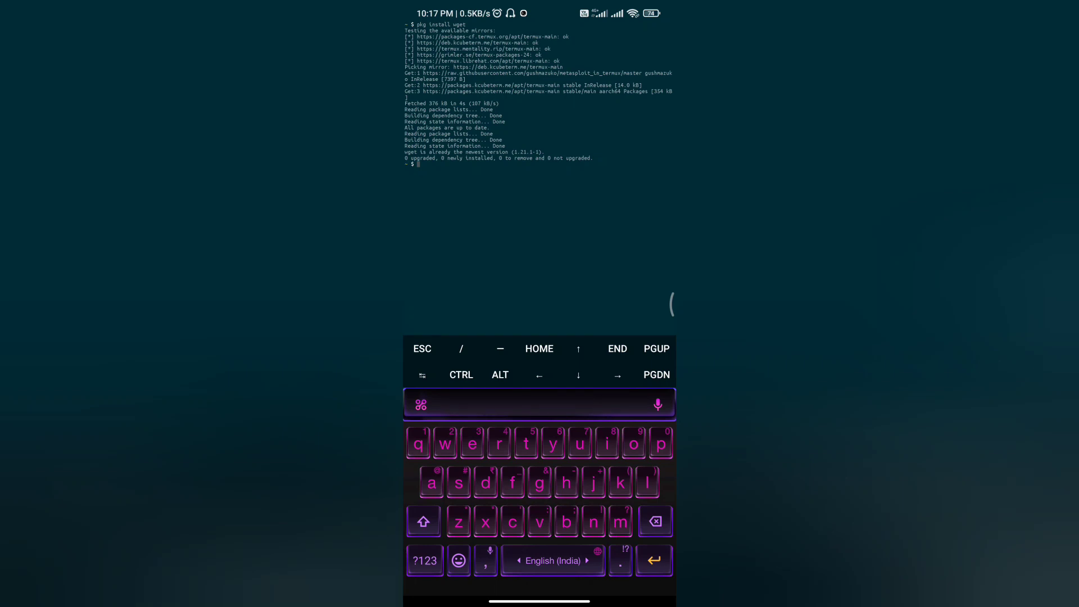
pyautogui.write('ls')
pyautogui.write('chmod +x')
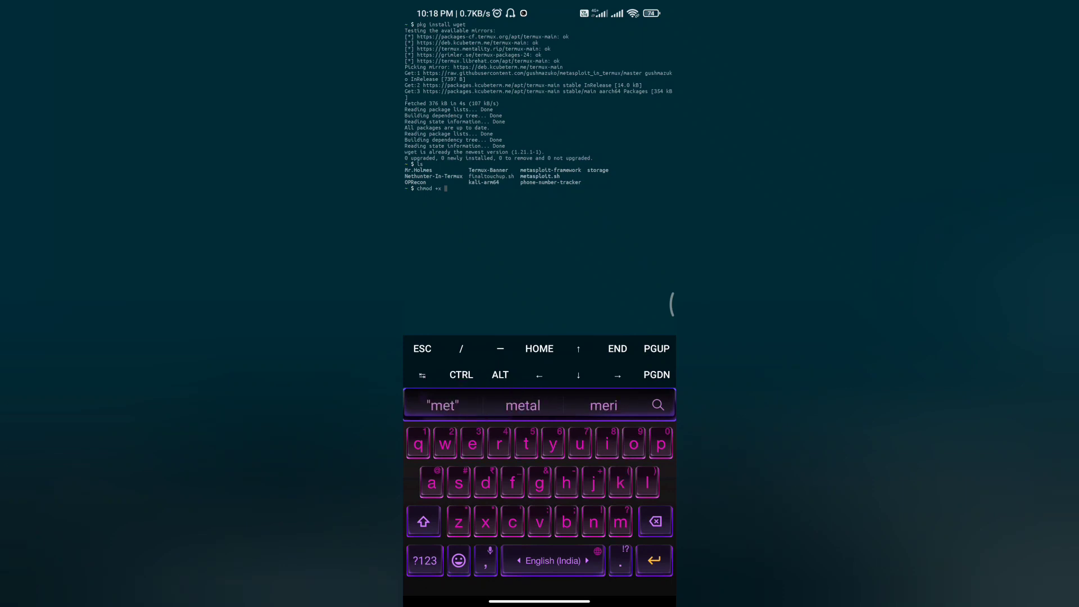
# Step: Run chmod +x metasploit.sh, then an ll -lsr listing that fails as command not found
pyautogui.write('metasploit.sh')
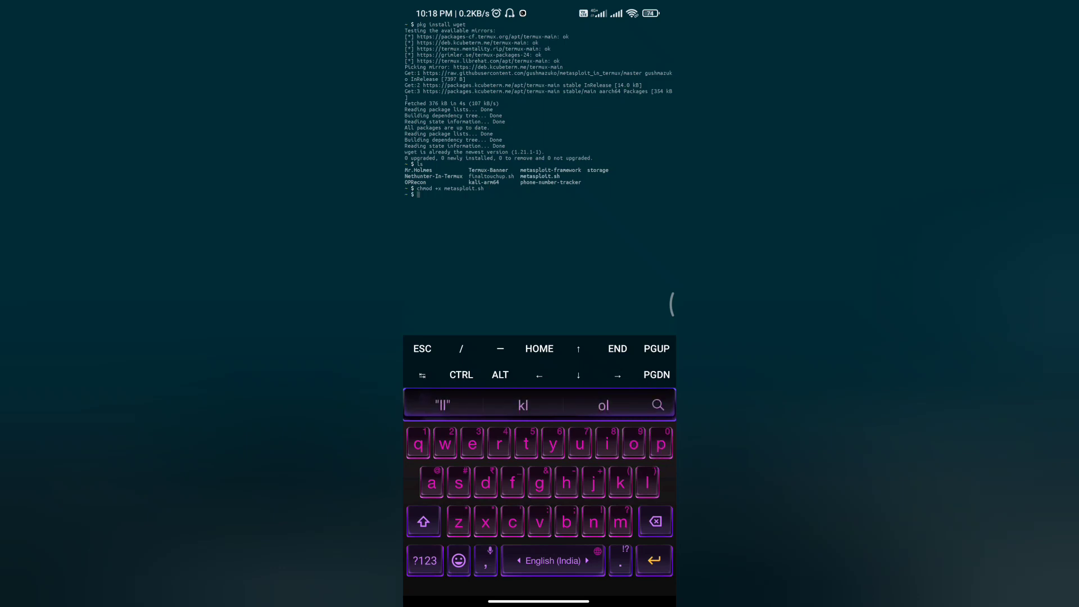
pyautogui.write('ll -ltr')
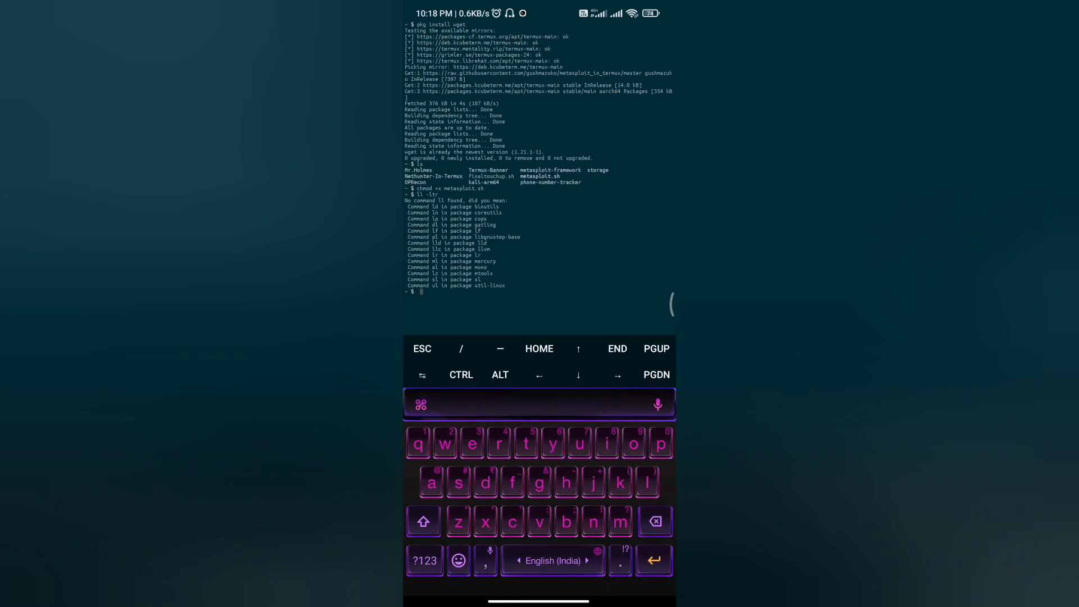
pyautogui.click(619, 520)
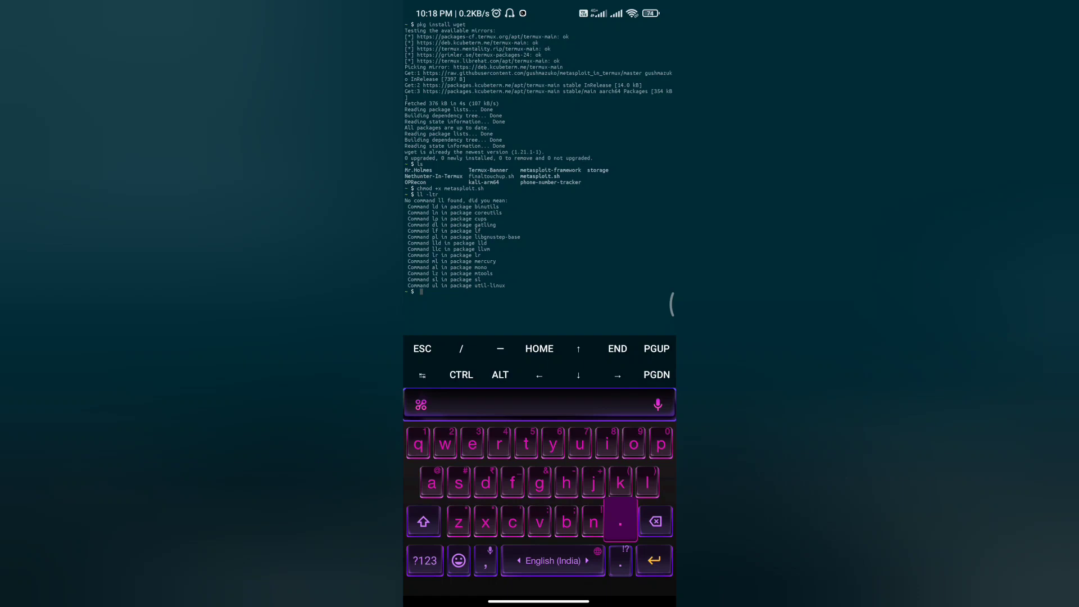
pyautogui.click(618, 520)
pyautogui.write('msf')
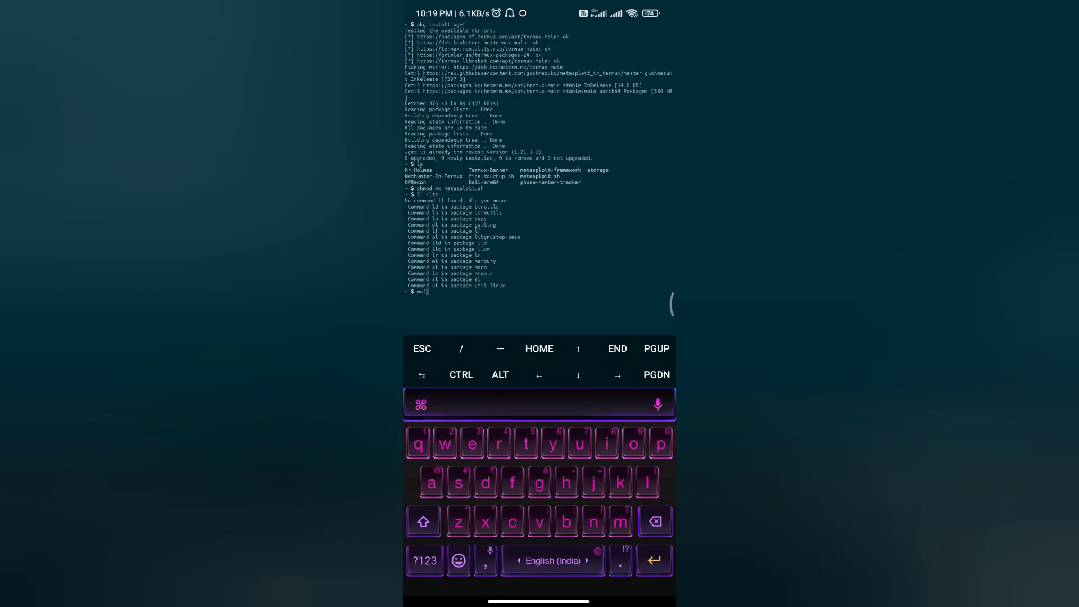
# Step: Run msfconsole and continue past the banner to reach the msf6 prompt
pyautogui.write('cli')
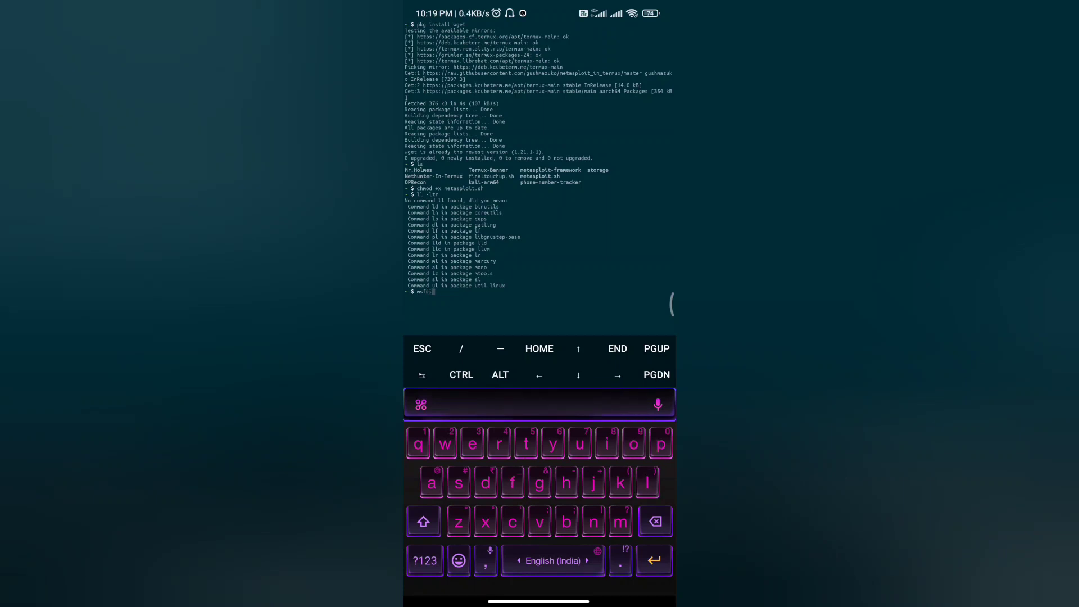
pyautogui.click(458, 441)
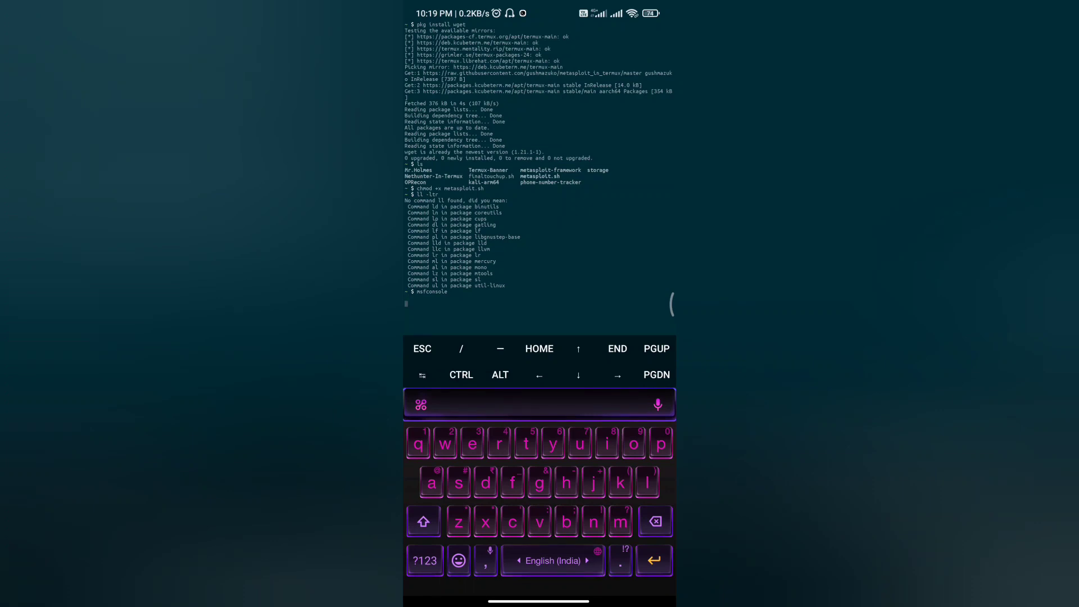
pyautogui.press('Return')
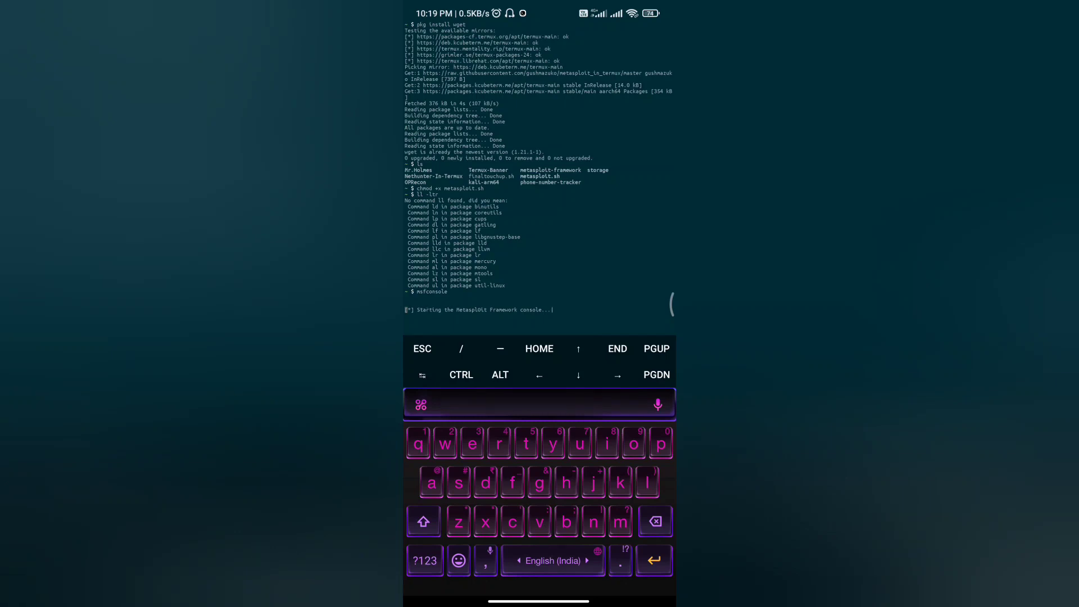
pyautogui.press('Return')
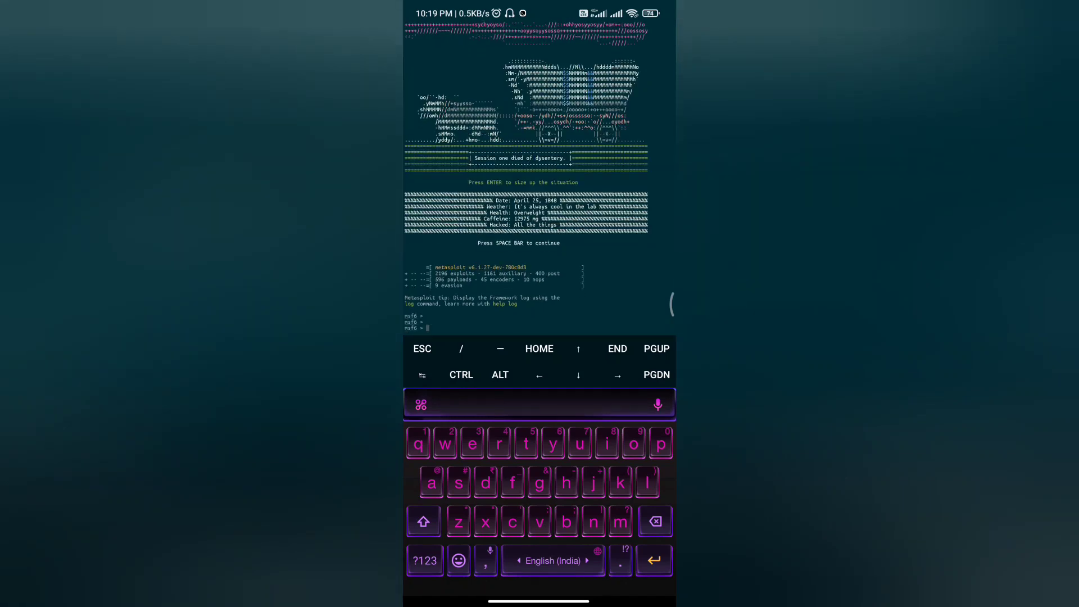